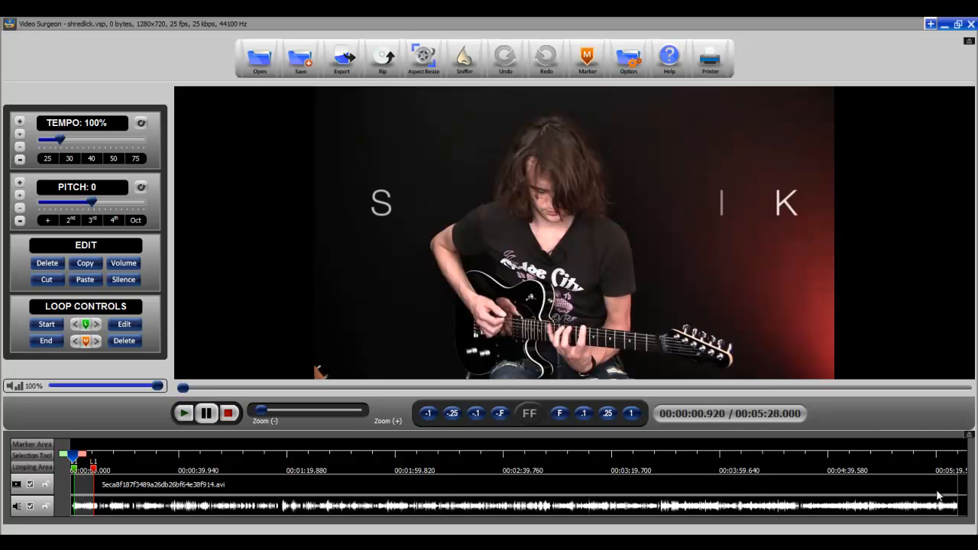
pyautogui.moveTo(161, 451)
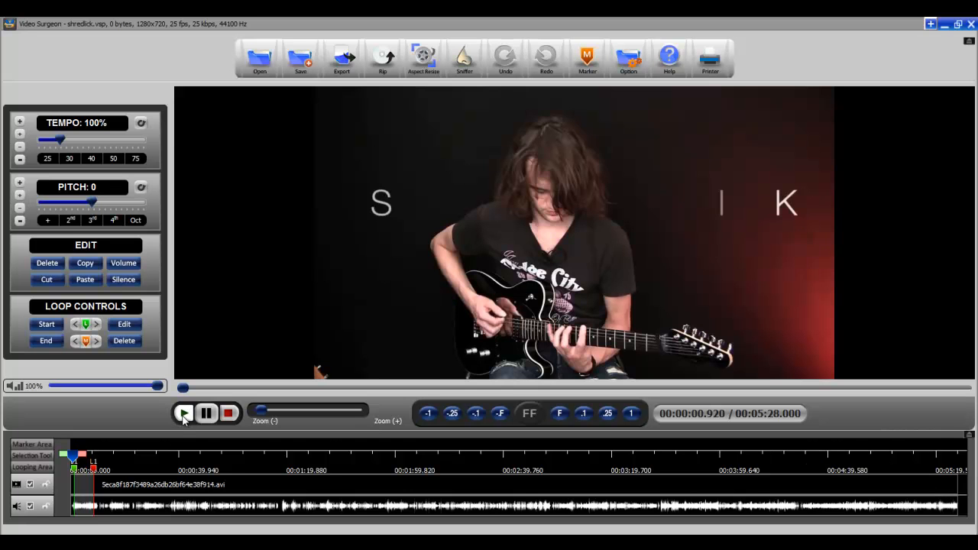
# Play the Shred Tap Lick guitar lesson at 100% tempo, then stop playback.
pyautogui.click(184, 414)
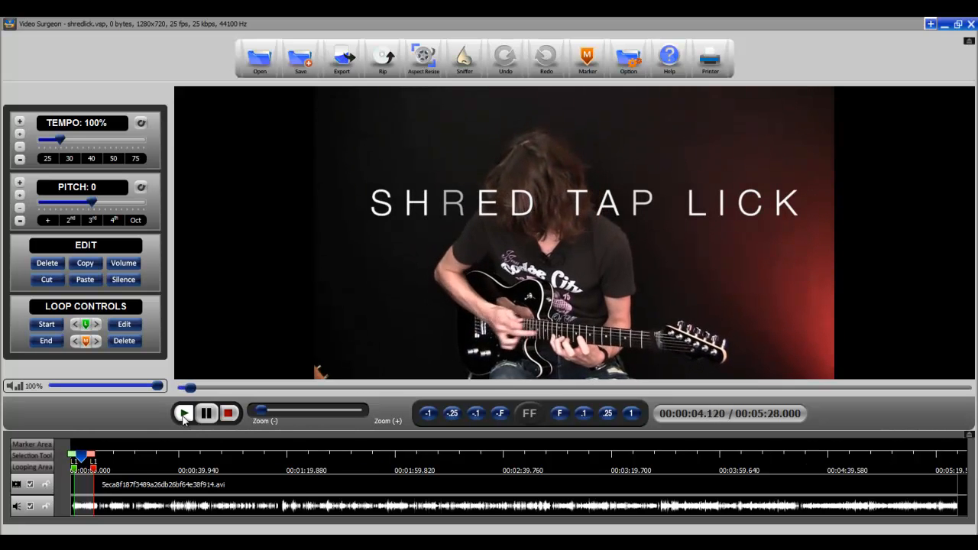
pyautogui.click(184, 414)
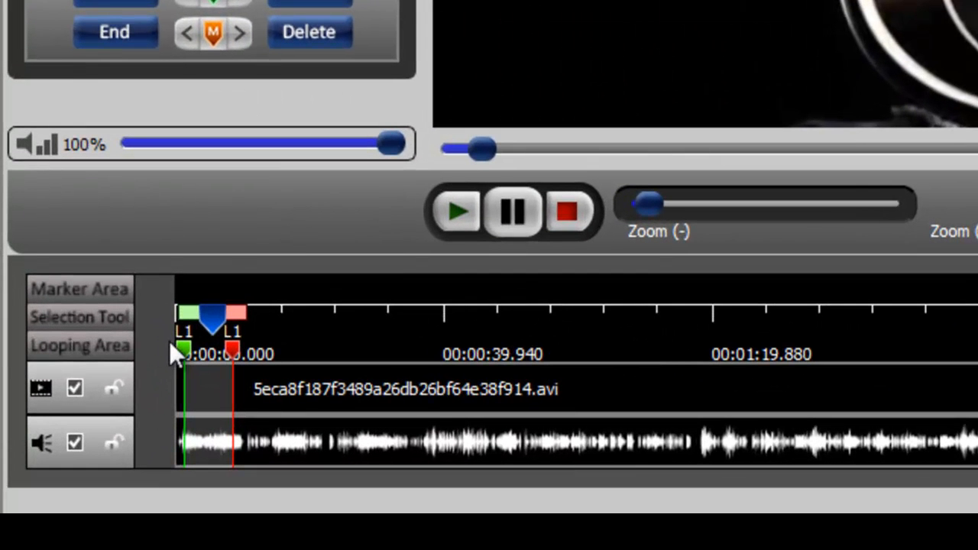
pyautogui.moveTo(222, 385)
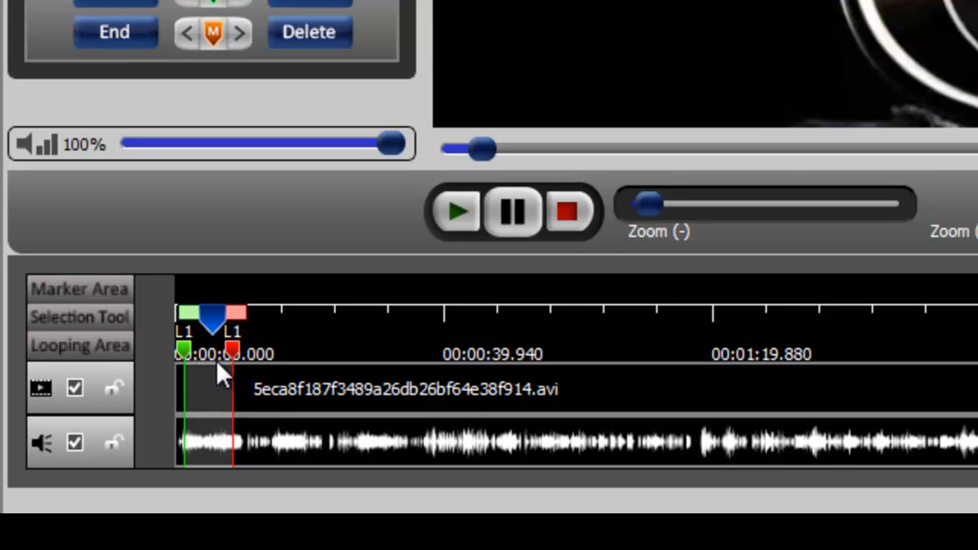
pyautogui.moveTo(716, 23)
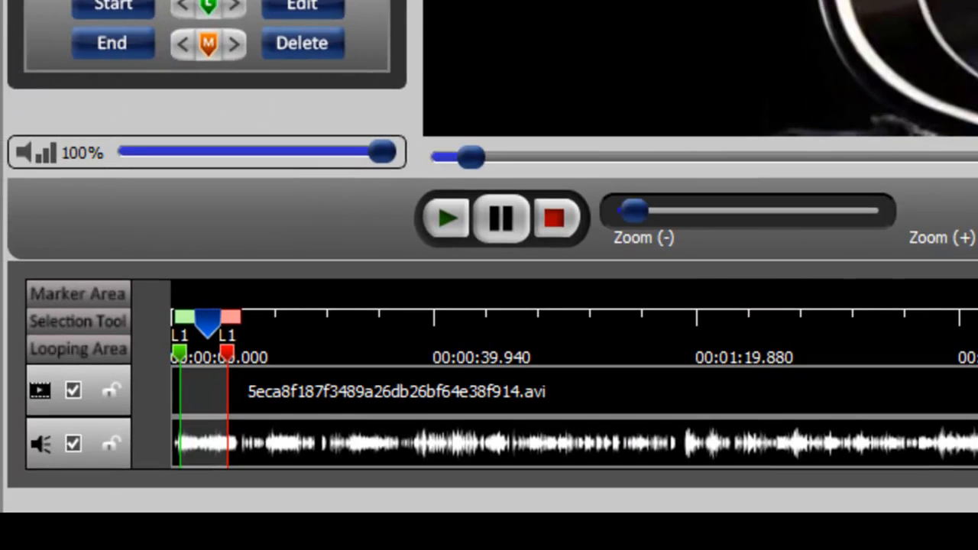
# Export the loop region as AVI video 'shredlick25' at 25% tempo.
pyautogui.click(736, 126)
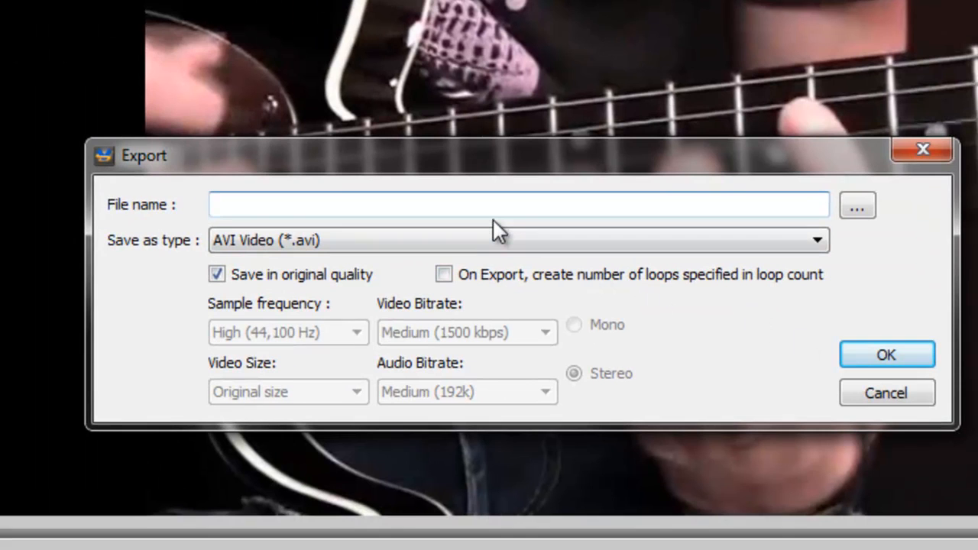
pyautogui.write('shredlick25')
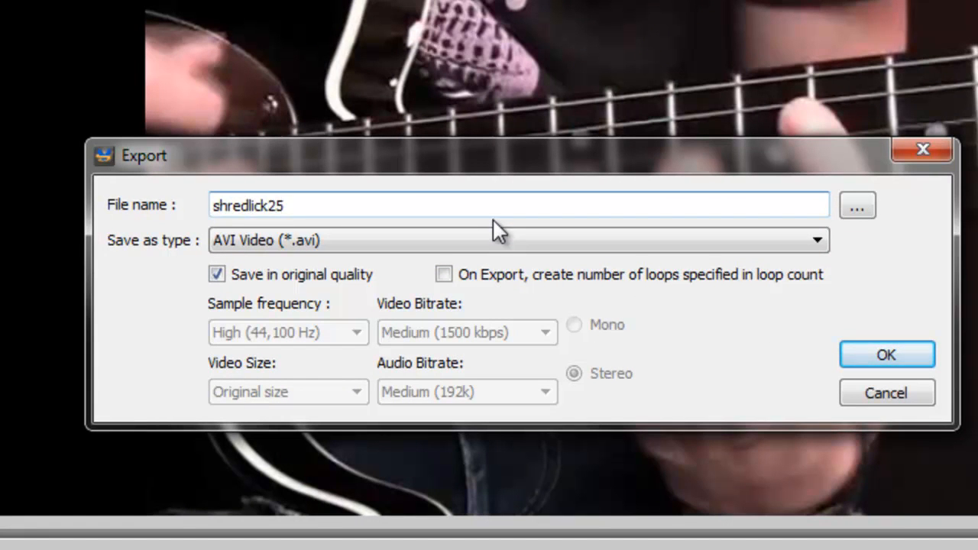
pyautogui.click(887, 355)
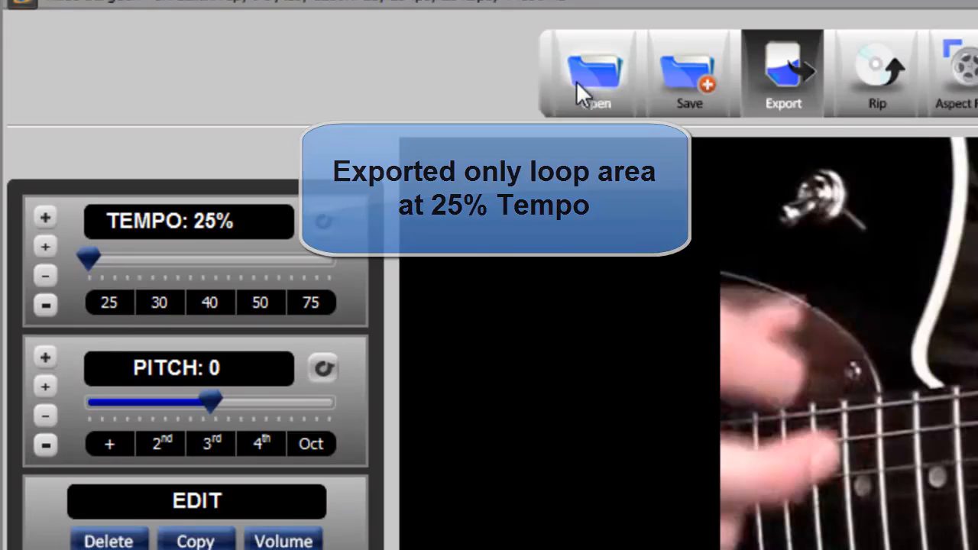
# Open shredlick251.avi from the Video Surgeon 2 Export folder.
pyautogui.click(595, 72)
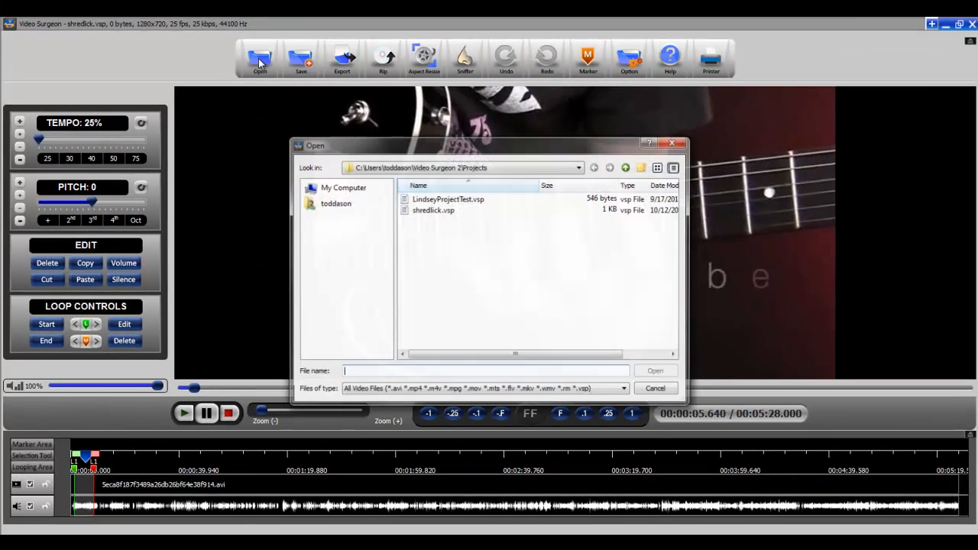
pyautogui.click(626, 168)
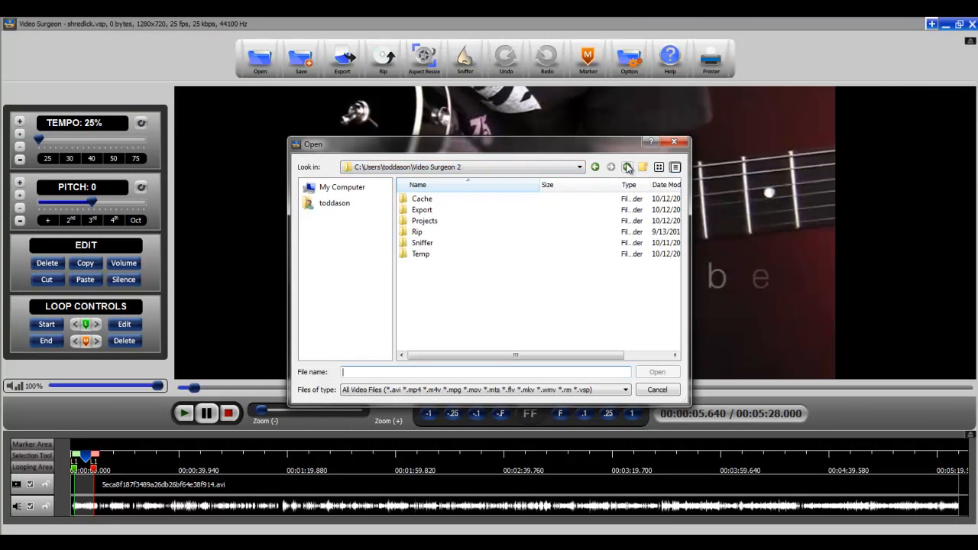
pyautogui.doubleClick(422, 209)
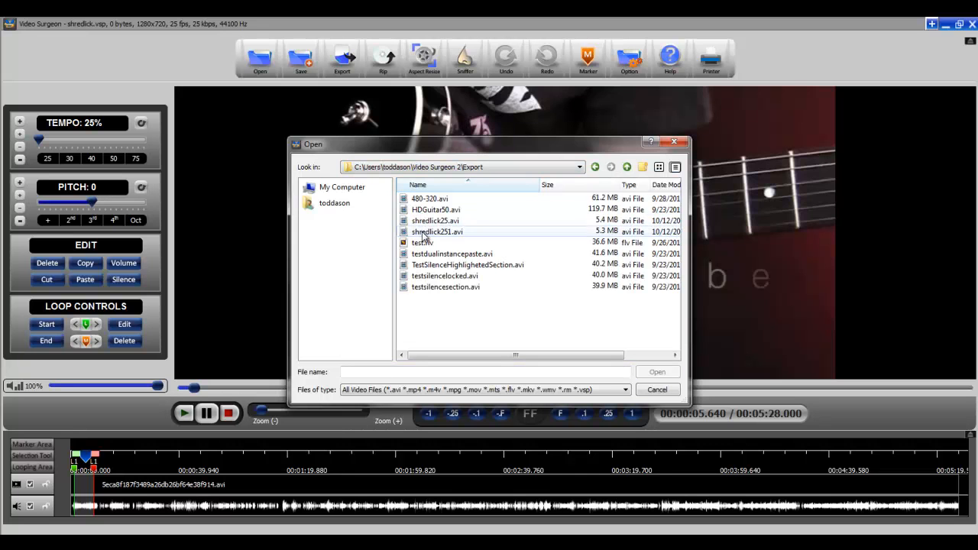
pyautogui.doubleClick(435, 232)
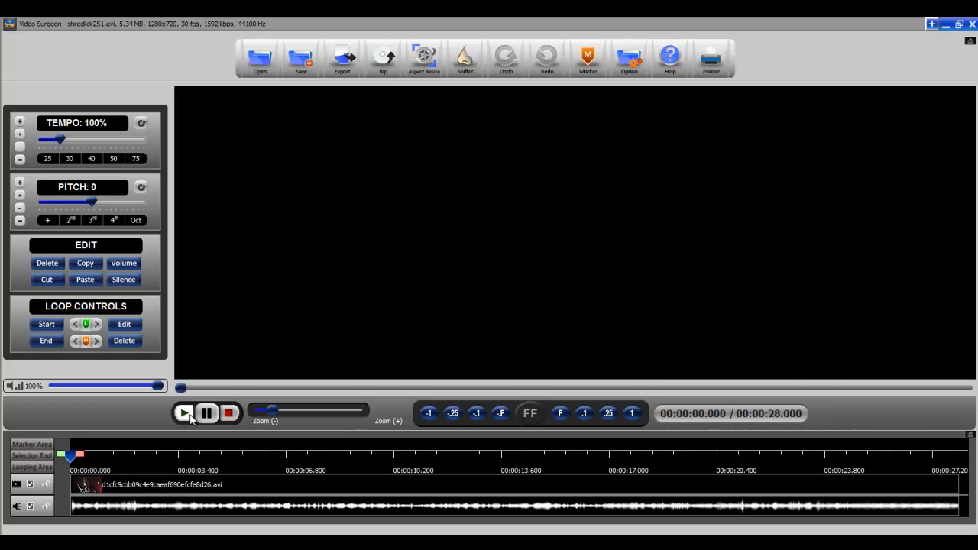
# Play the 28-second shredlick251 clip at 100% tempo and pause near 00:00:10.
pyautogui.click(185, 413)
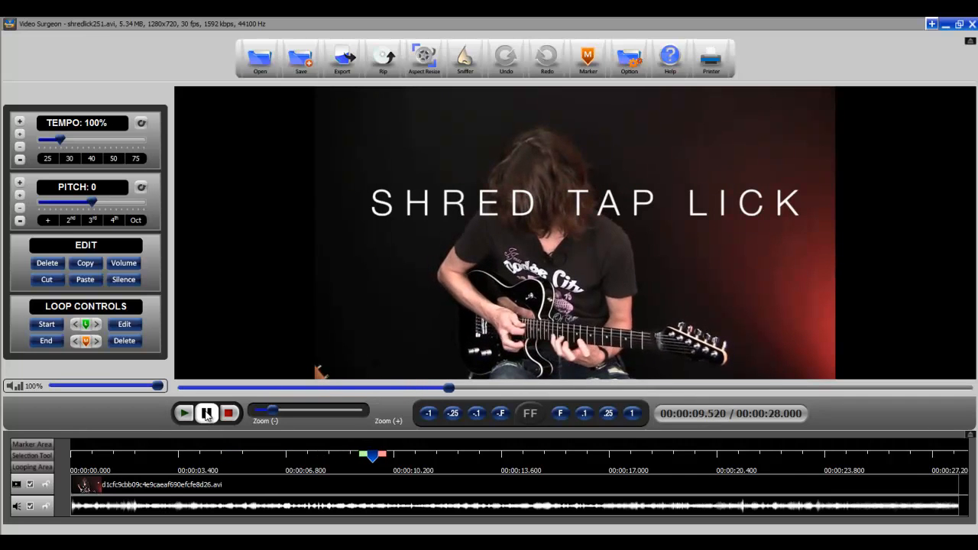
pyautogui.click(184, 413)
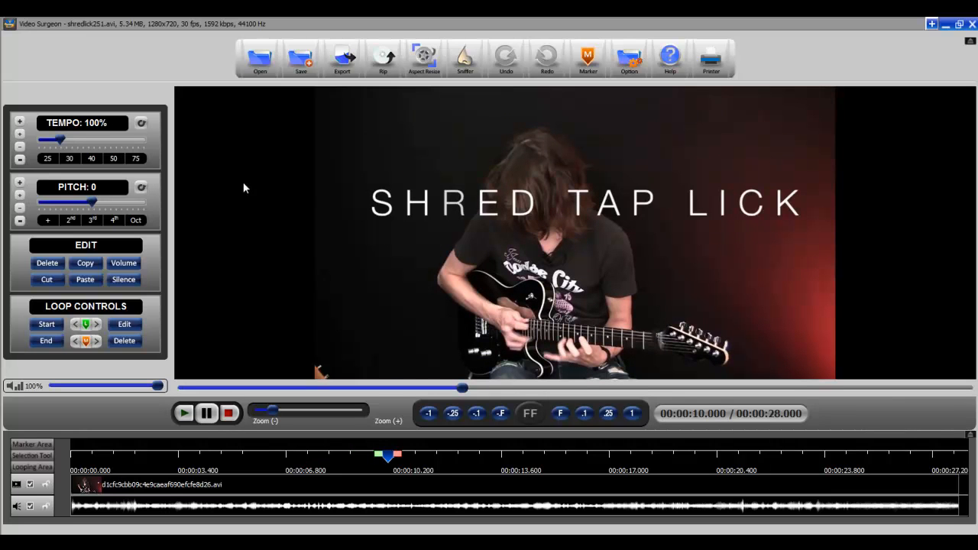
pyautogui.moveTo(252, 193)
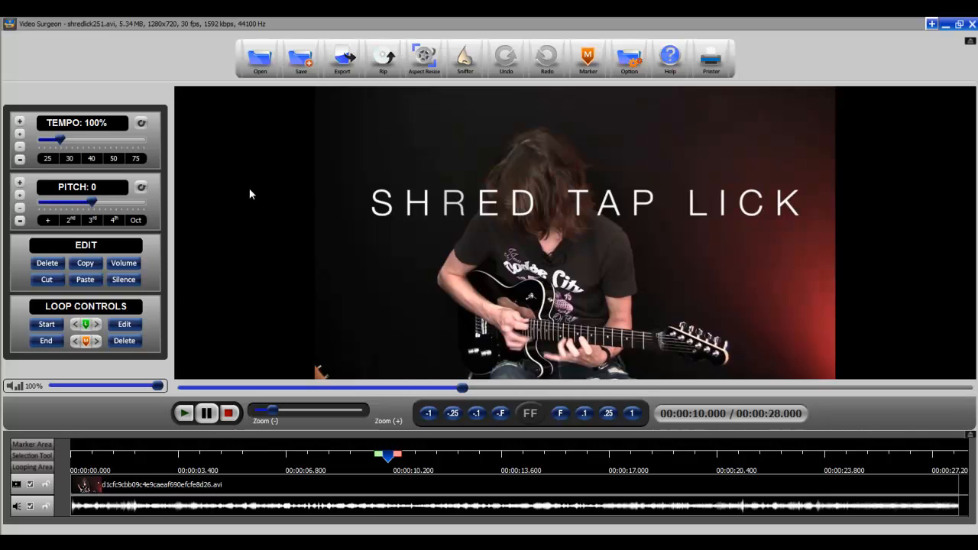
pyautogui.moveTo(254, 199)
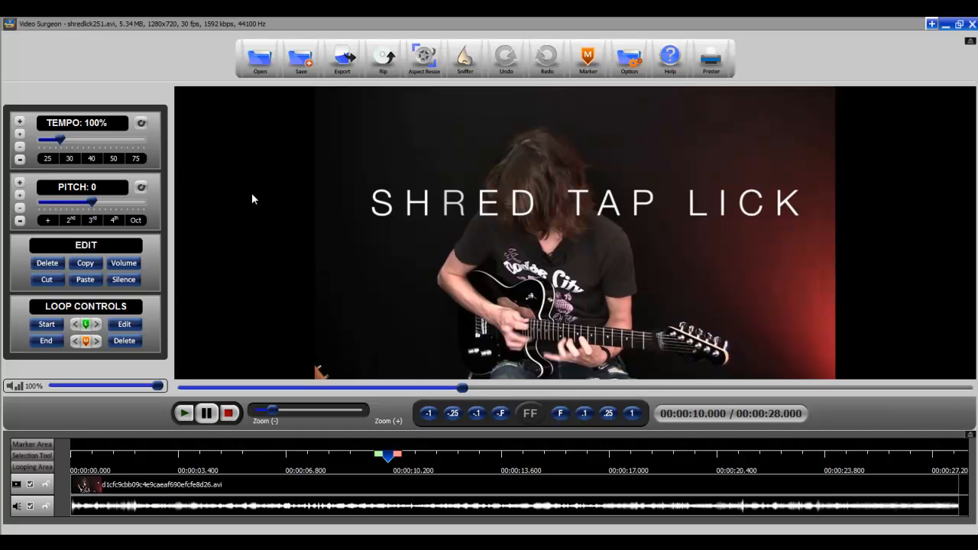
pyautogui.moveTo(193, 174)
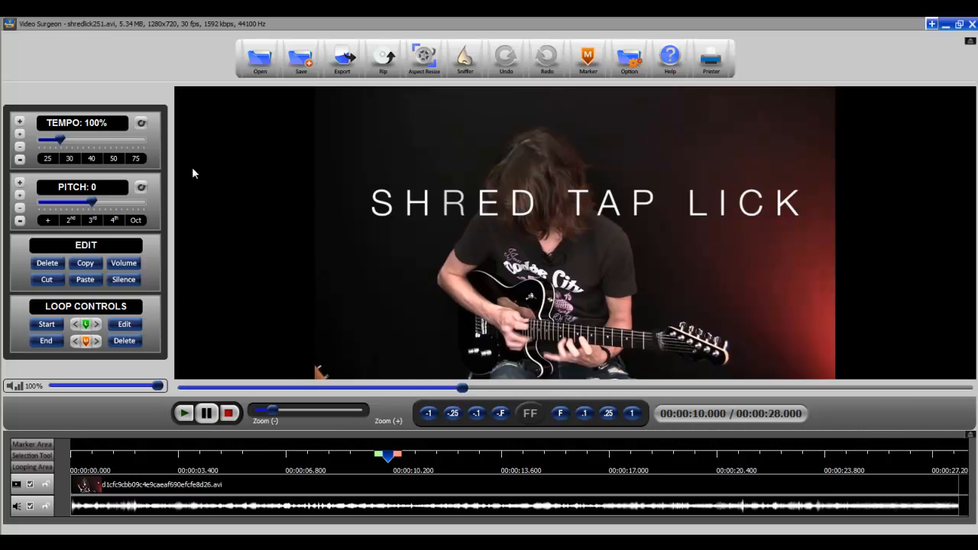
pyautogui.moveTo(102, 80)
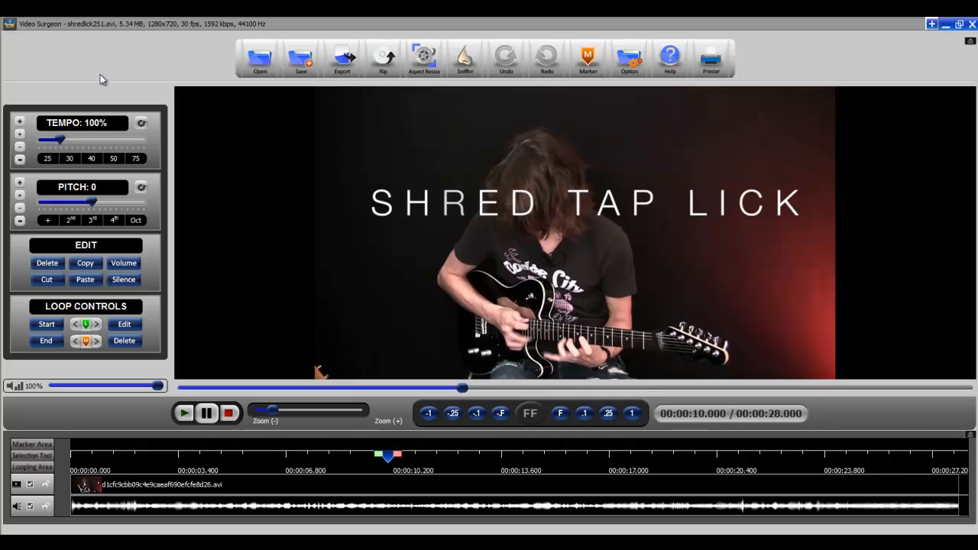
pyautogui.moveTo(172, 184)
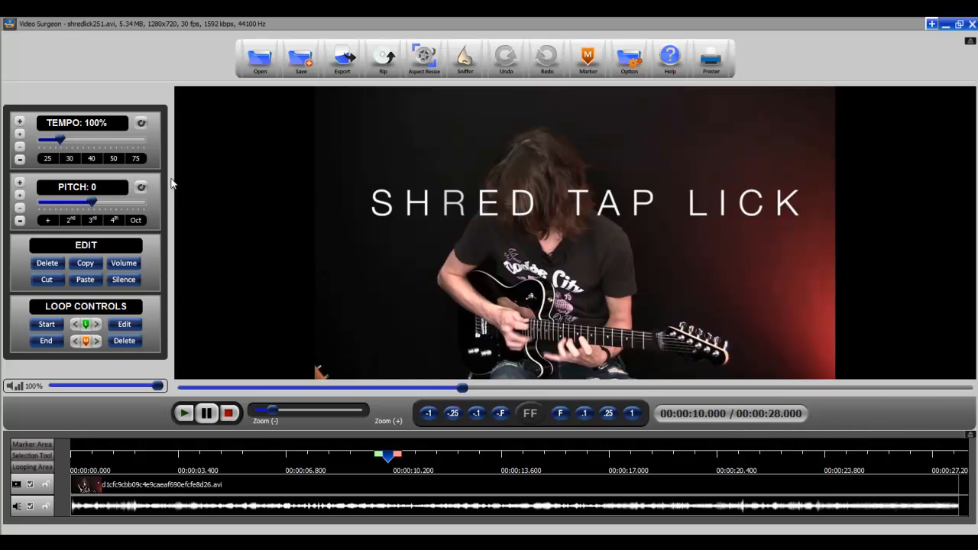
pyautogui.moveTo(178, 182)
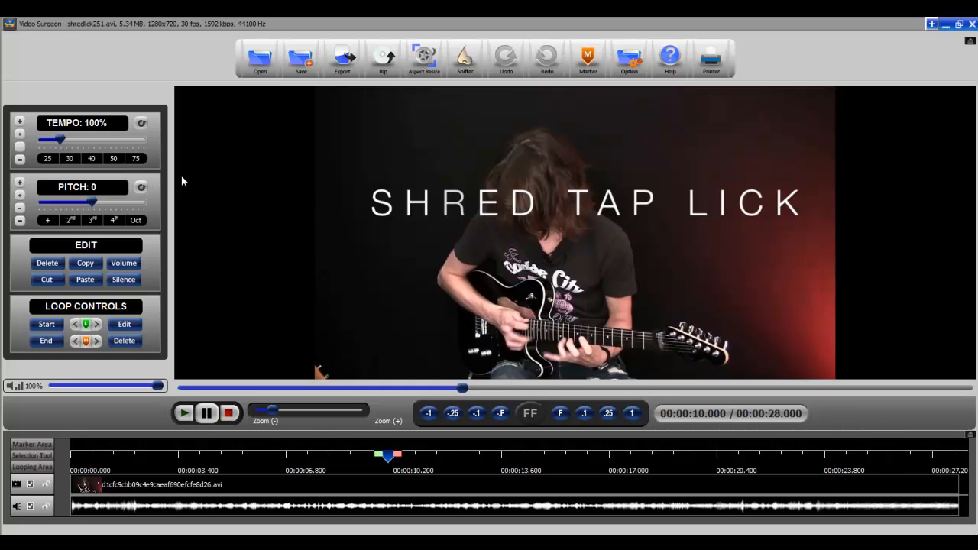
pyautogui.moveTo(169, 173)
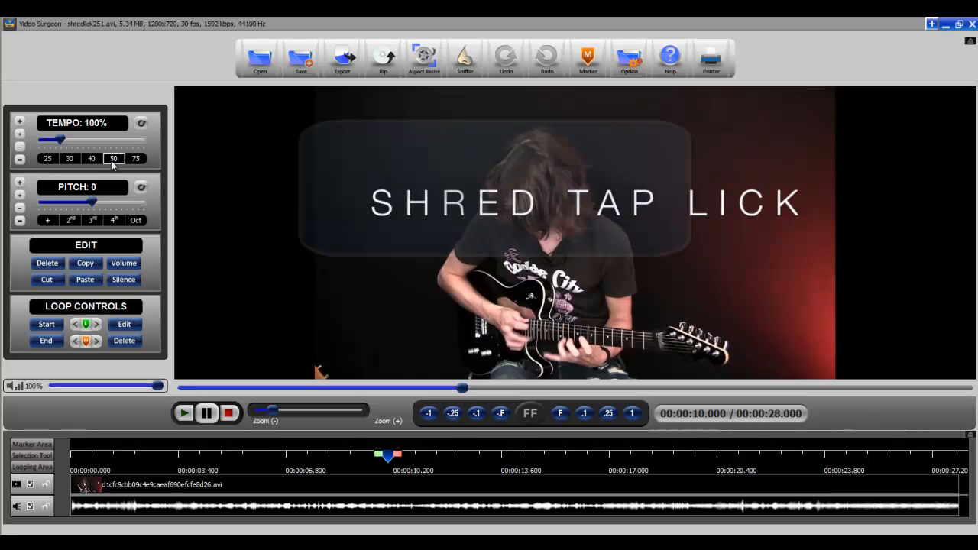
# Set the clip tempo to the 50% preset, then switch to the 25% preset.
pyautogui.click(114, 158)
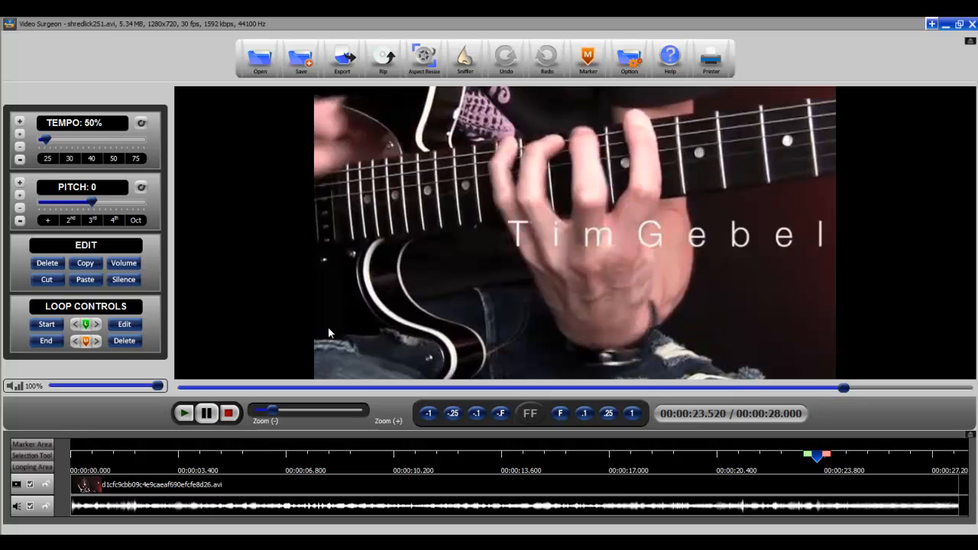
pyautogui.moveTo(463, 193)
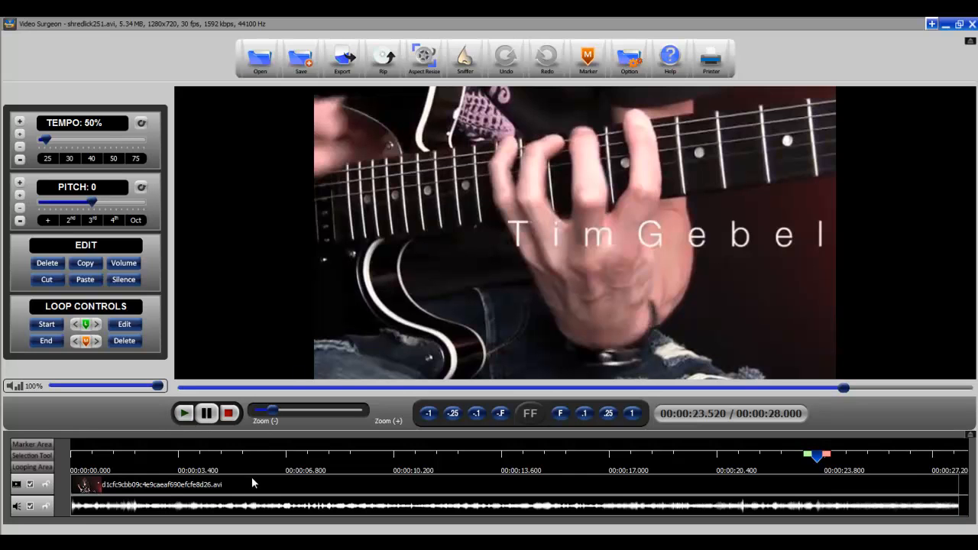
pyautogui.moveTo(236, 467)
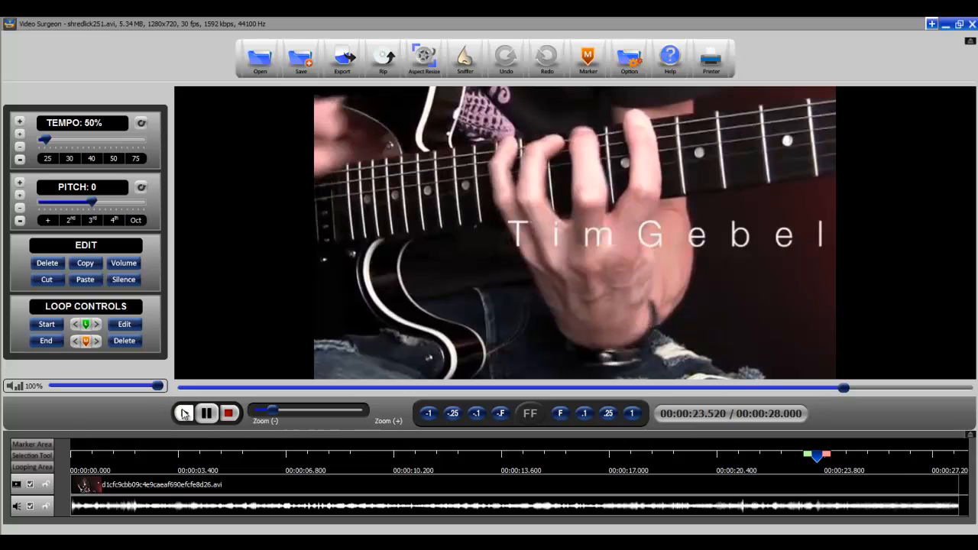
pyautogui.click(45, 159)
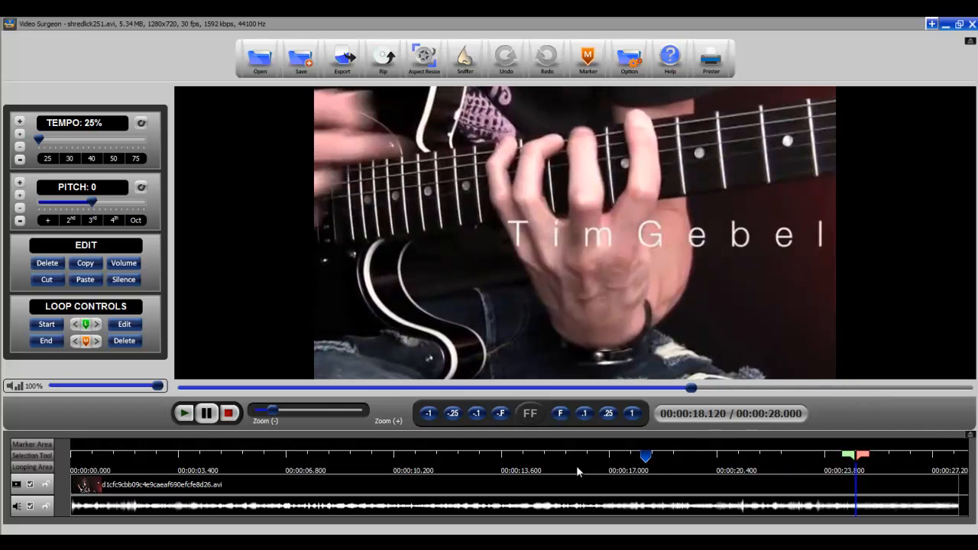
# Resume shredlick251 playback at 25% tempo from about 18 seconds.
pyautogui.click(184, 414)
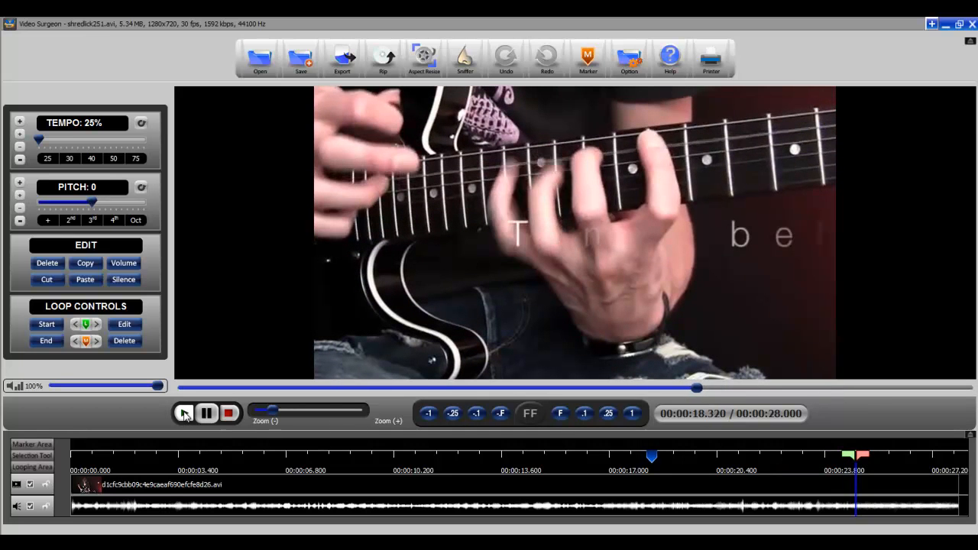